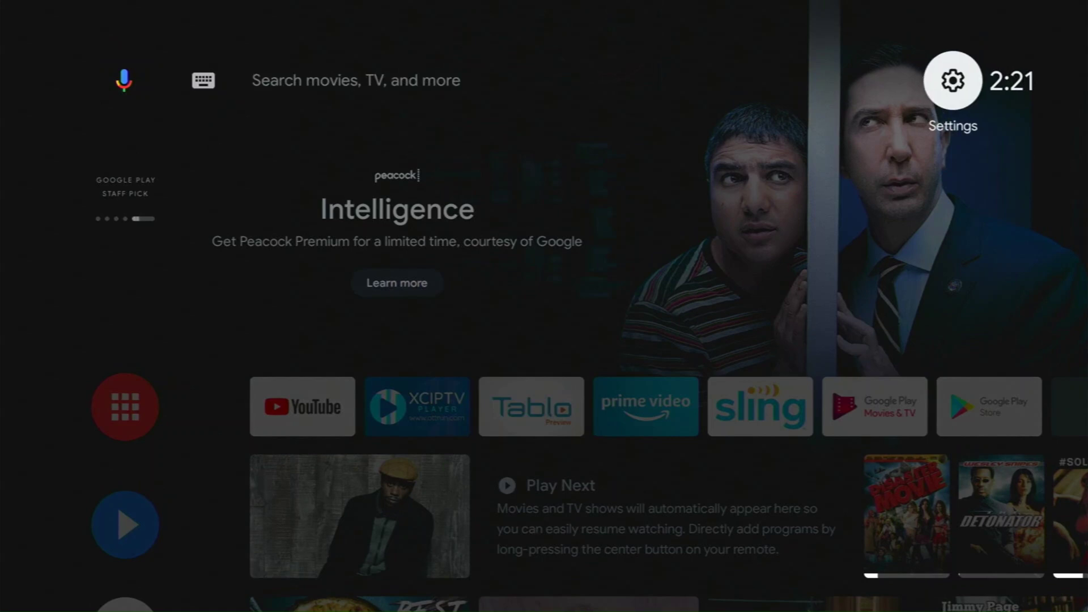
# Open the TV's Settings and go to the Apps section
pyautogui.click(951, 80)
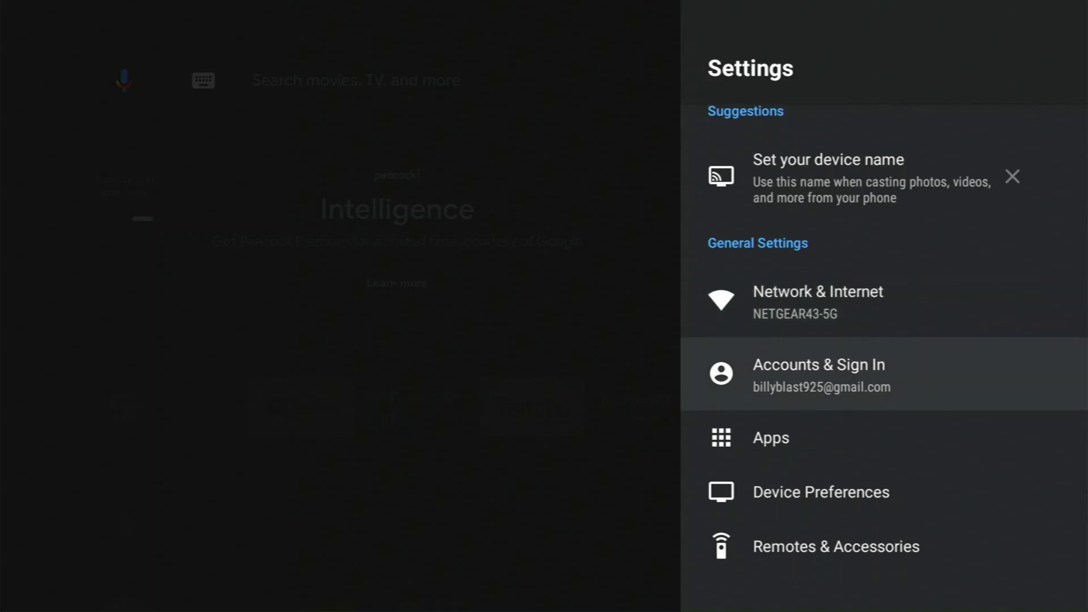
pyautogui.click(770, 437)
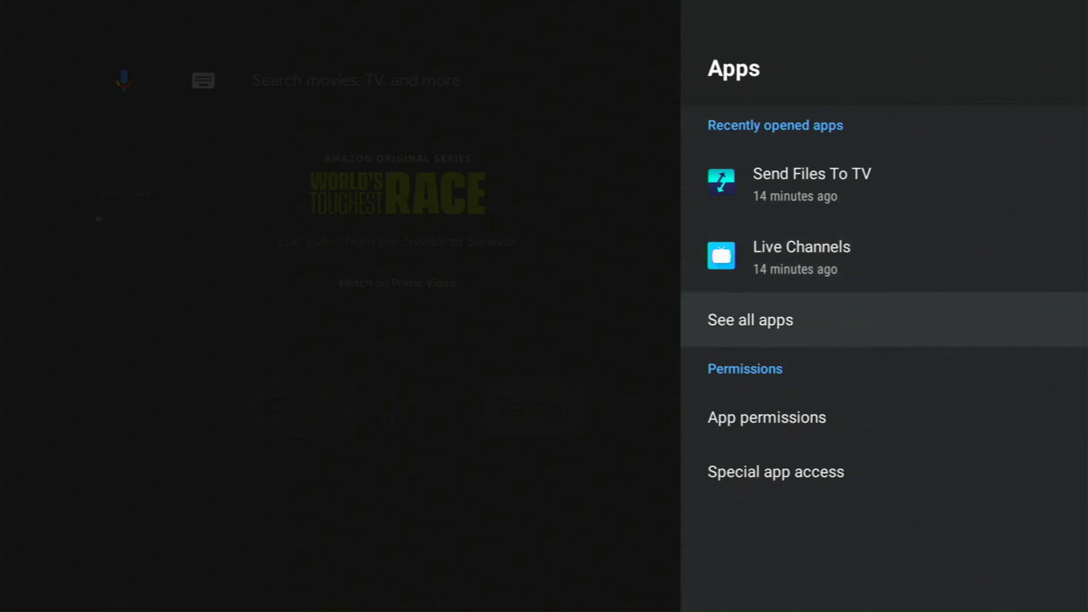
# Show all apps and scroll down through System apps to Android TV Home
pyautogui.click(749, 319)
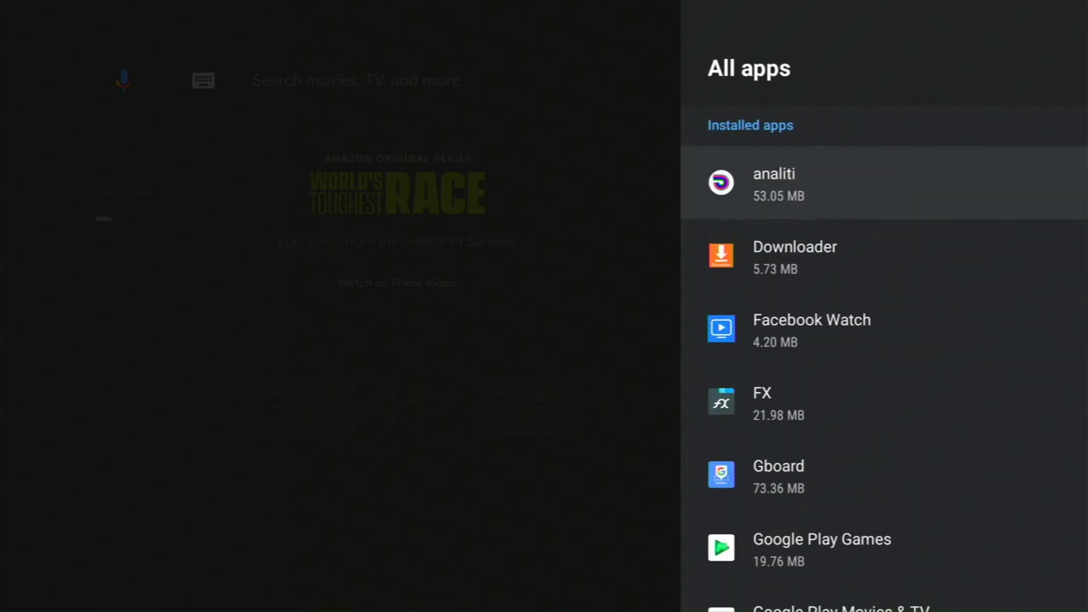
pyautogui.scroll(-3)
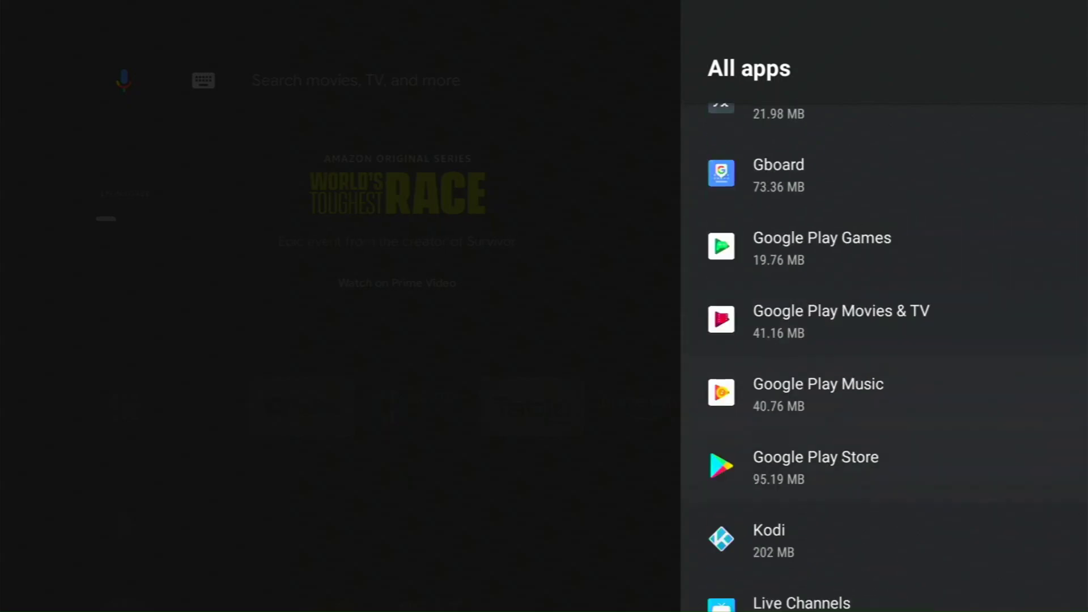
pyautogui.scroll(-3)
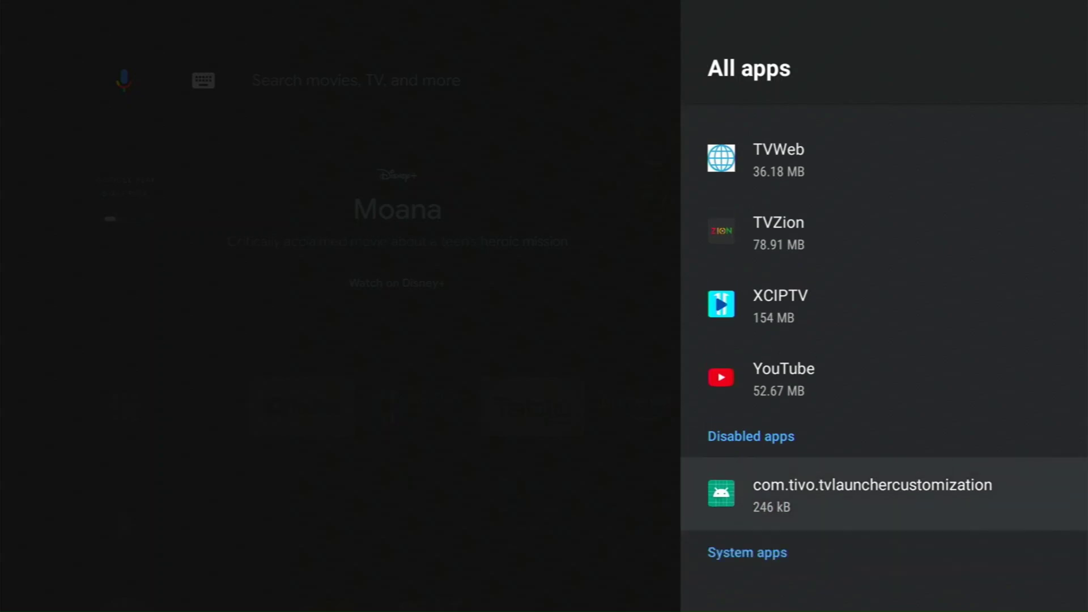
pyautogui.scroll(-3)
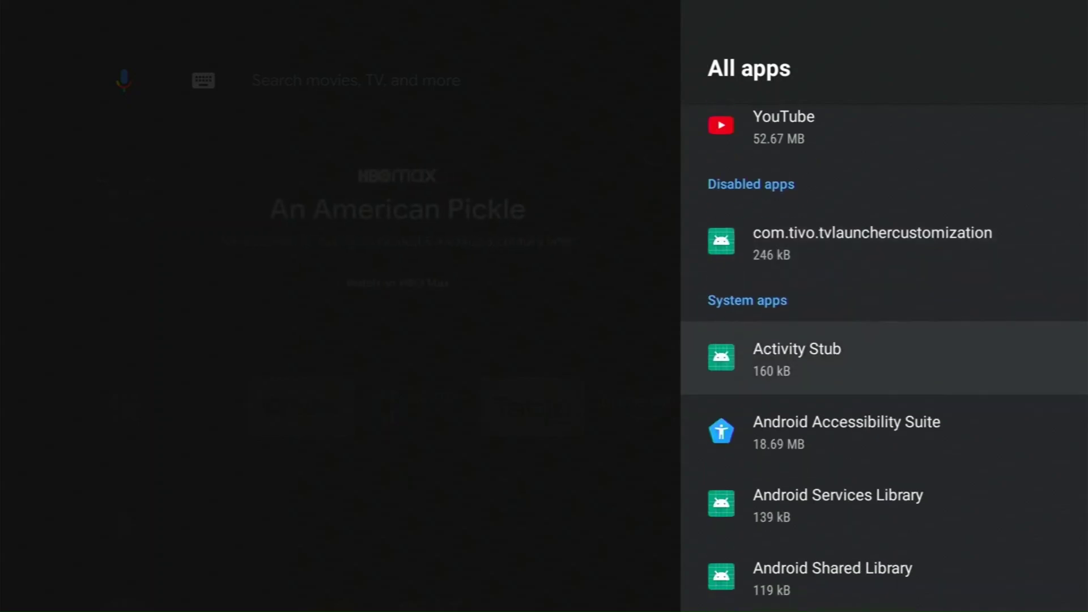
pyautogui.scroll(-3)
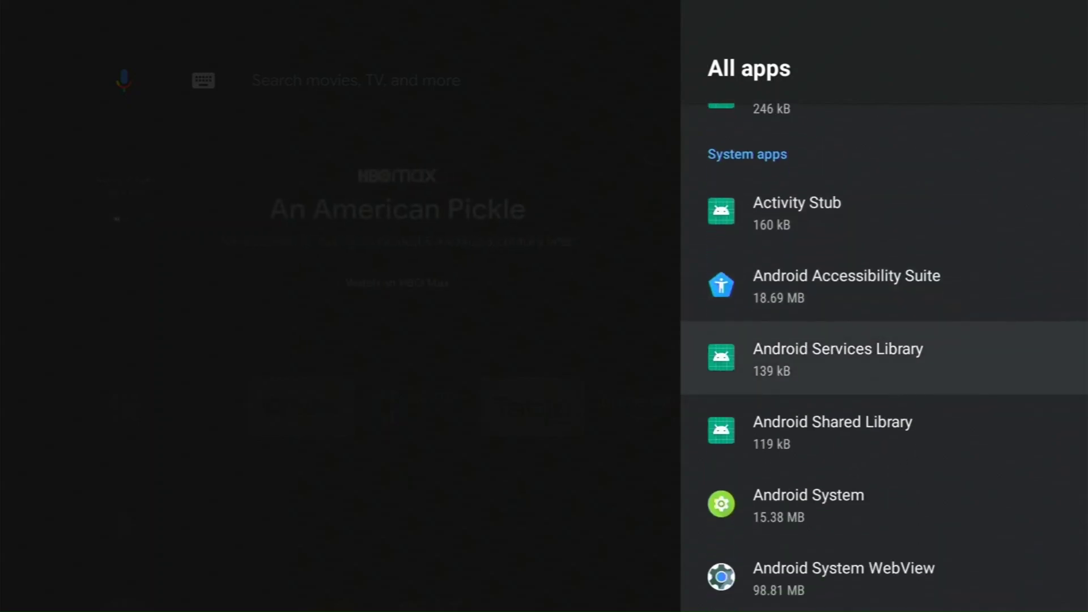
pyautogui.scroll(-3)
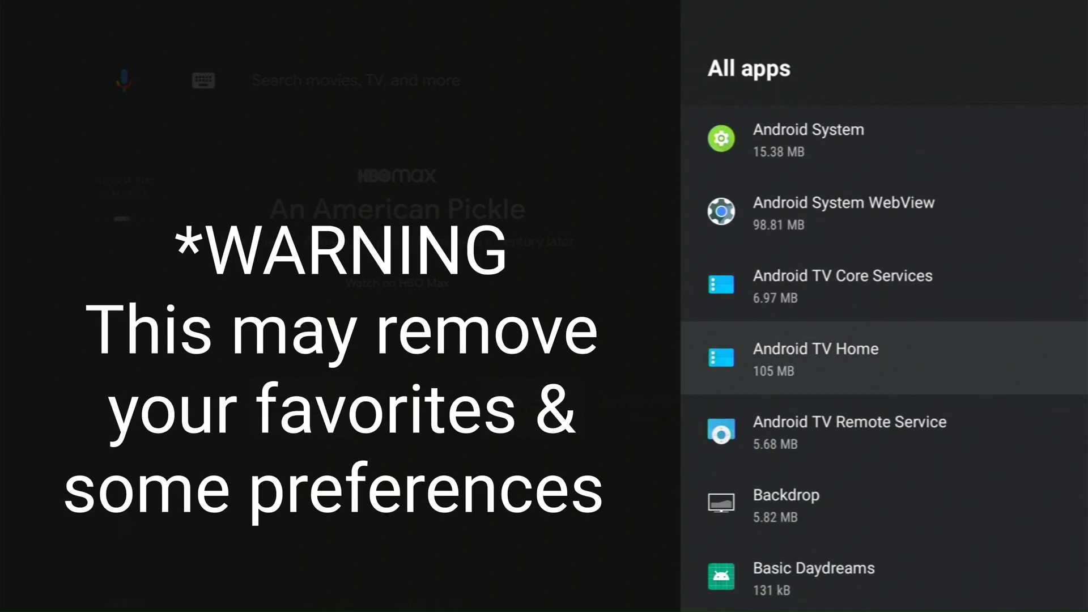
# Uninstall the updates for Android TV Home
pyautogui.click(815, 358)
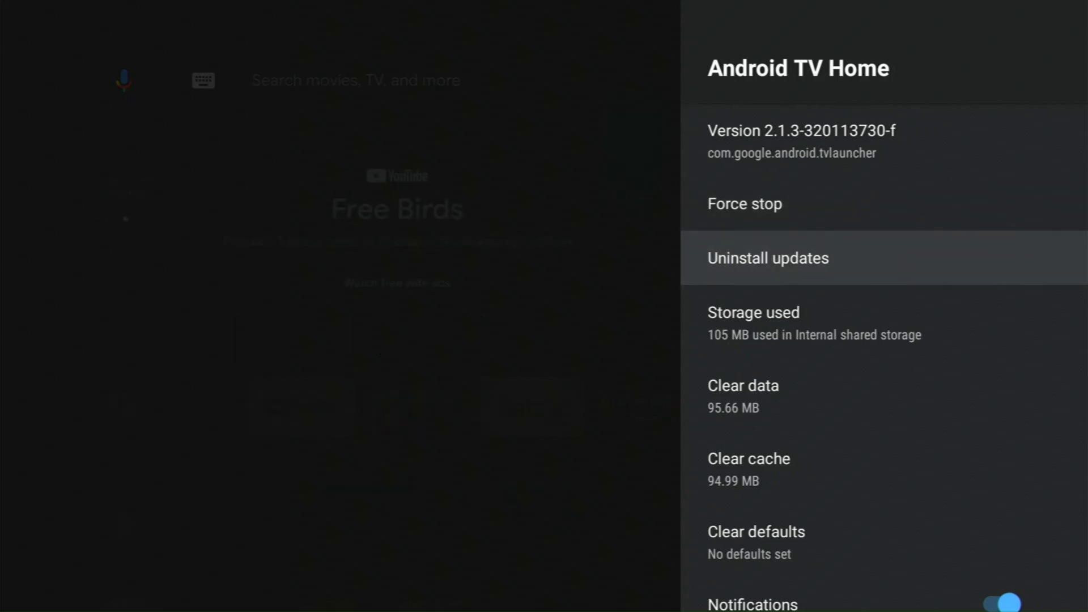
pyautogui.click(767, 257)
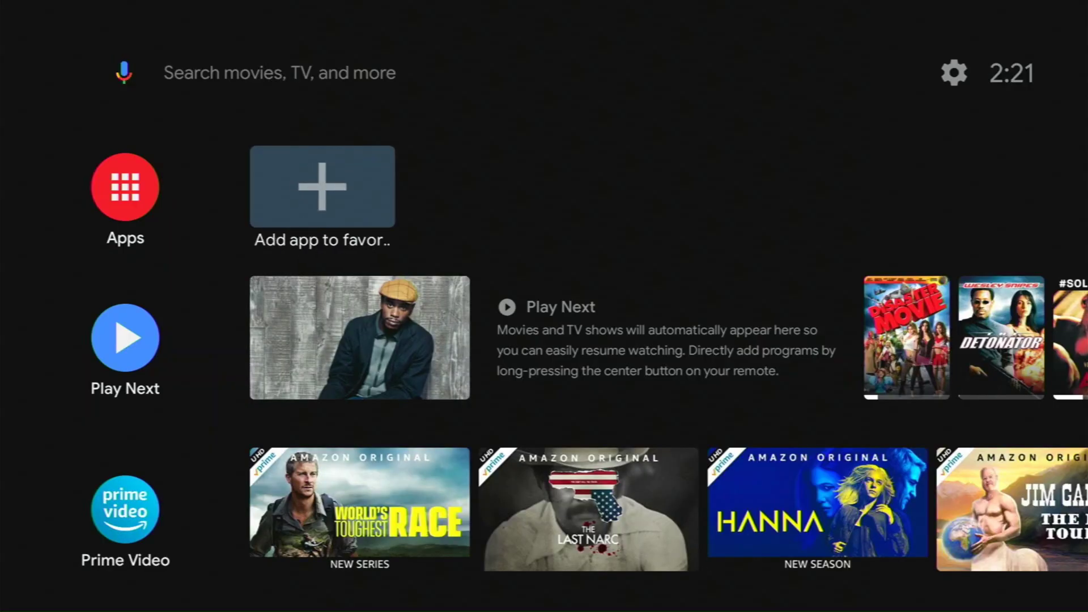
pyautogui.click(123, 72)
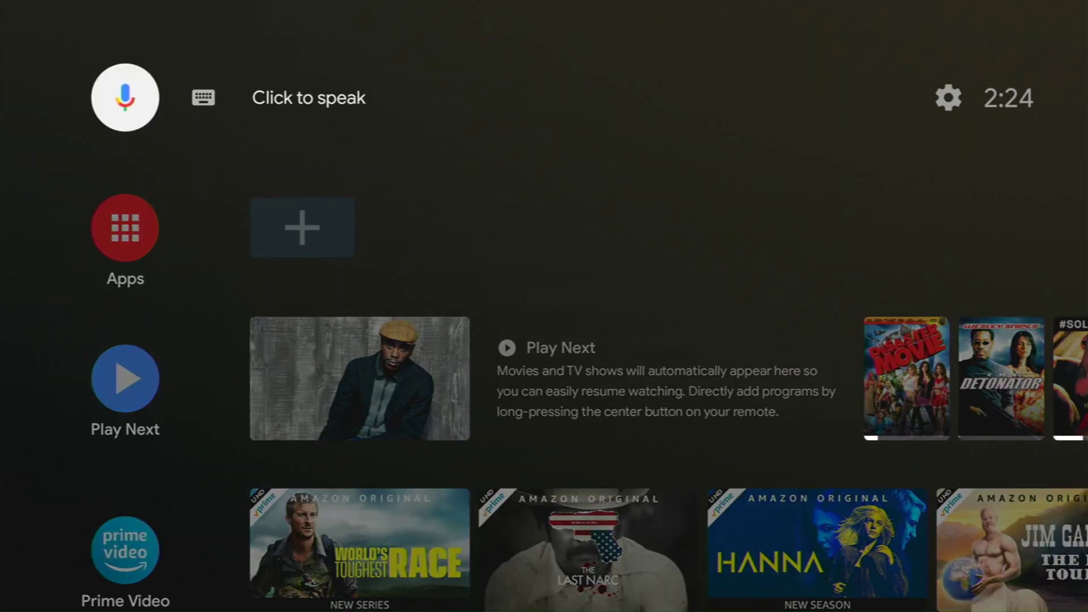
pyautogui.scroll(-3)
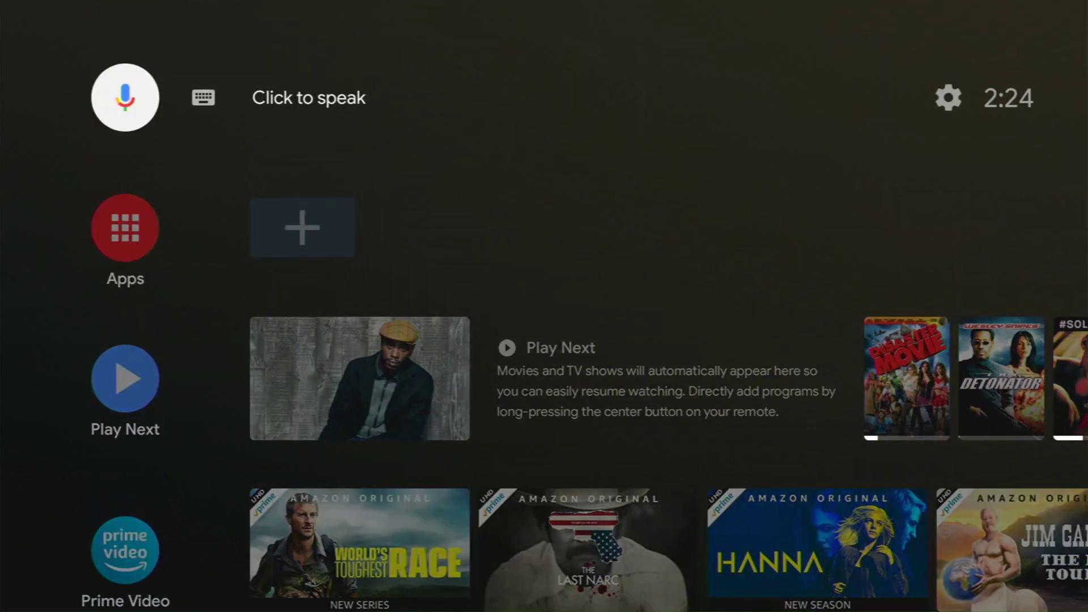
pyautogui.moveTo(948, 97)
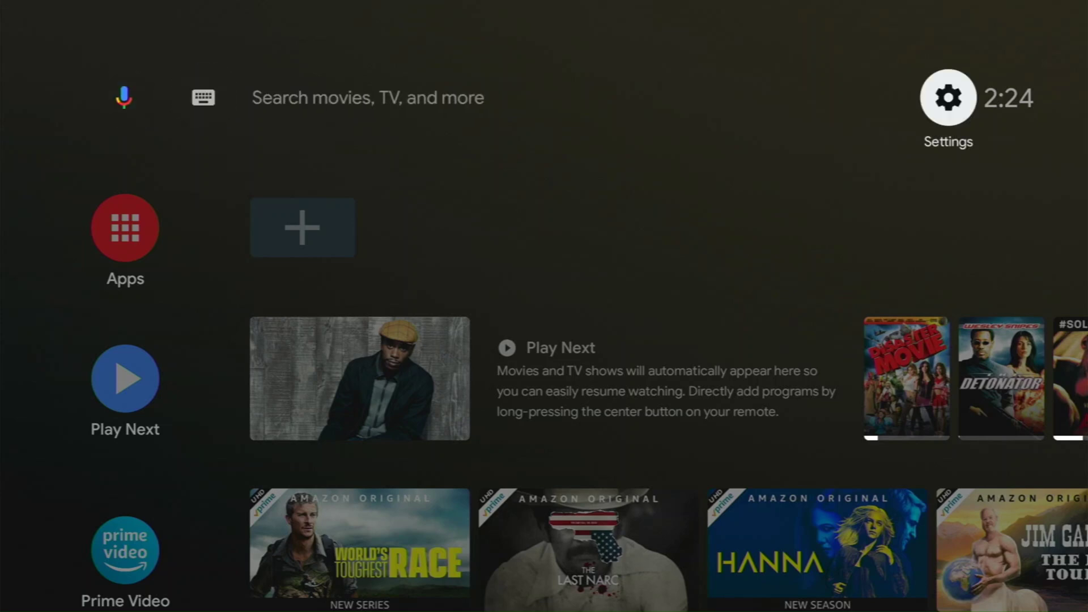
# From Settings > Apps > See all apps, open Google Play Store's app details
pyautogui.click(948, 97)
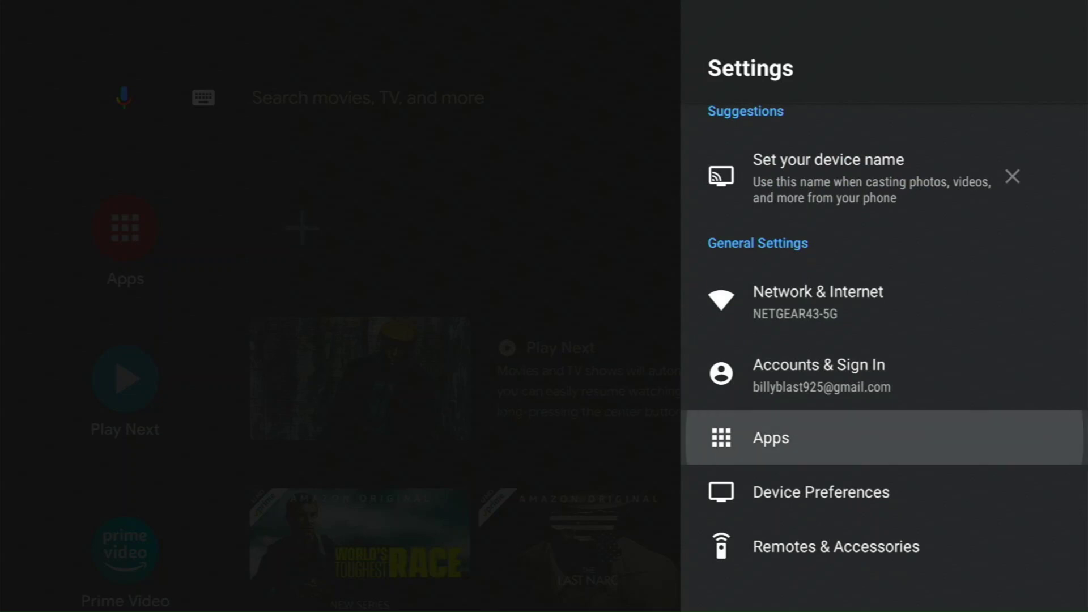
pyautogui.click(769, 438)
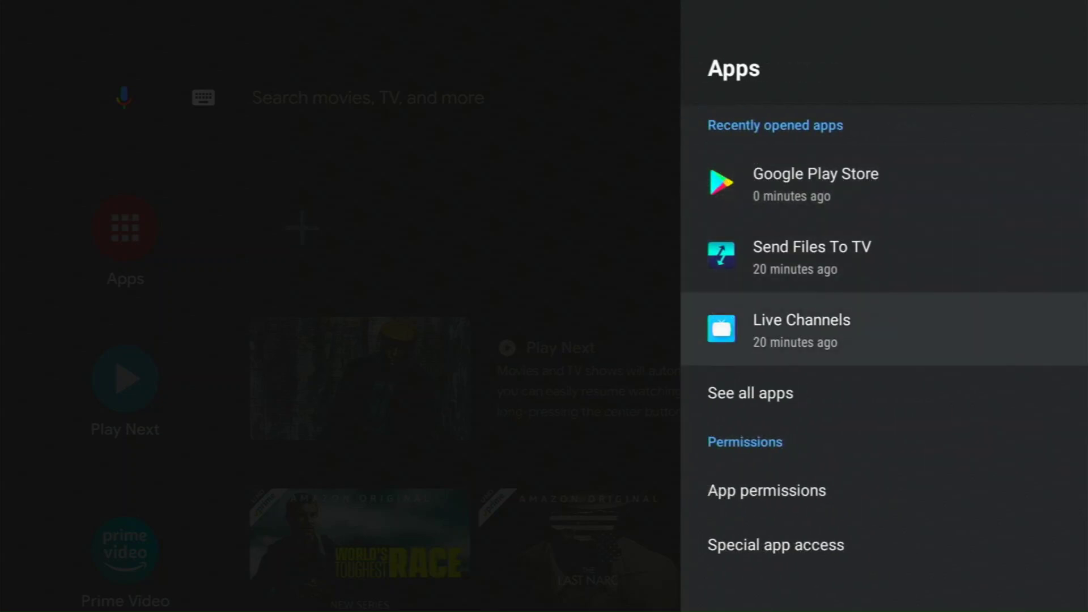
pyautogui.click(749, 392)
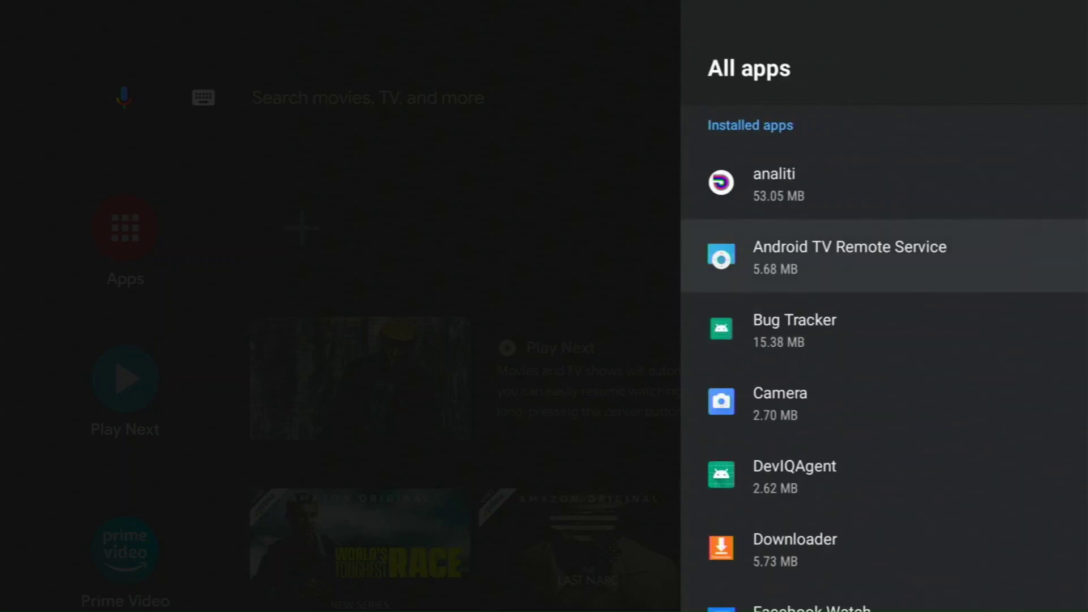
pyautogui.scroll(-3)
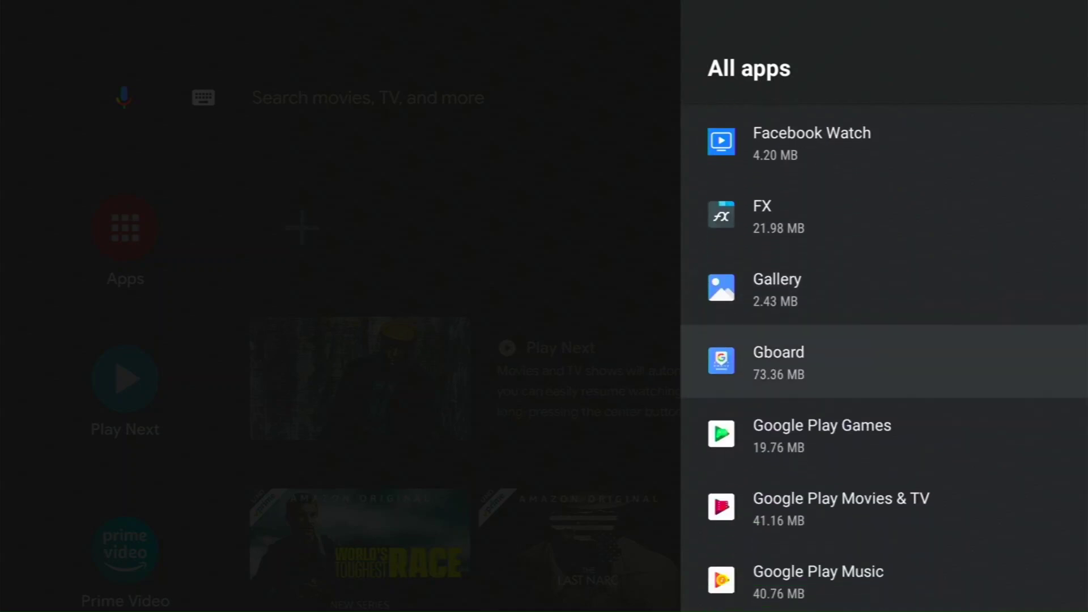
pyautogui.scroll(-3)
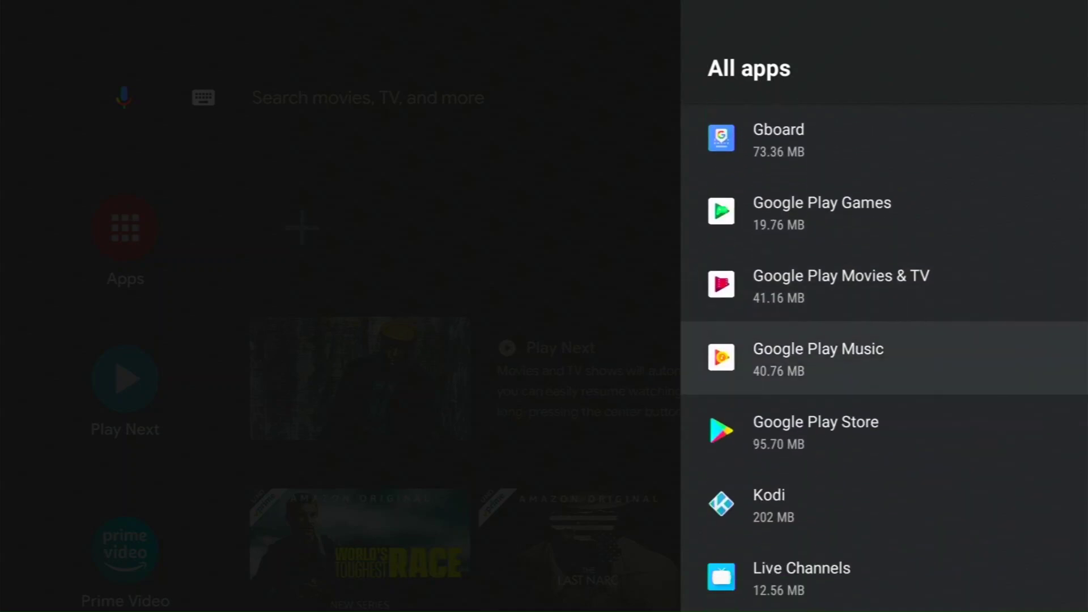
pyautogui.click(815, 421)
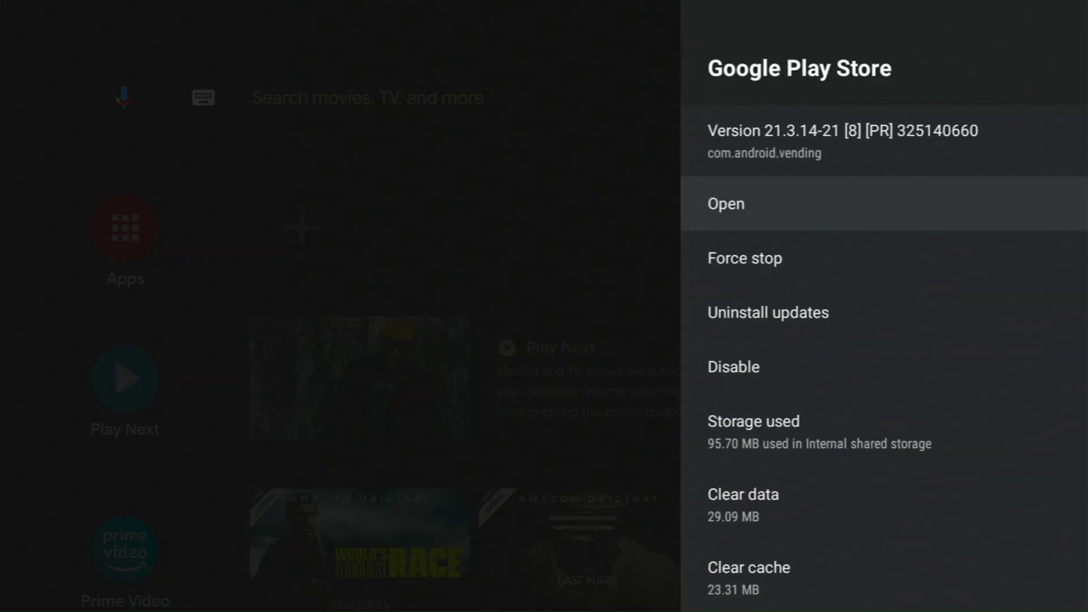
# Launch Google Play Store and open its Settings screen
pyautogui.click(726, 203)
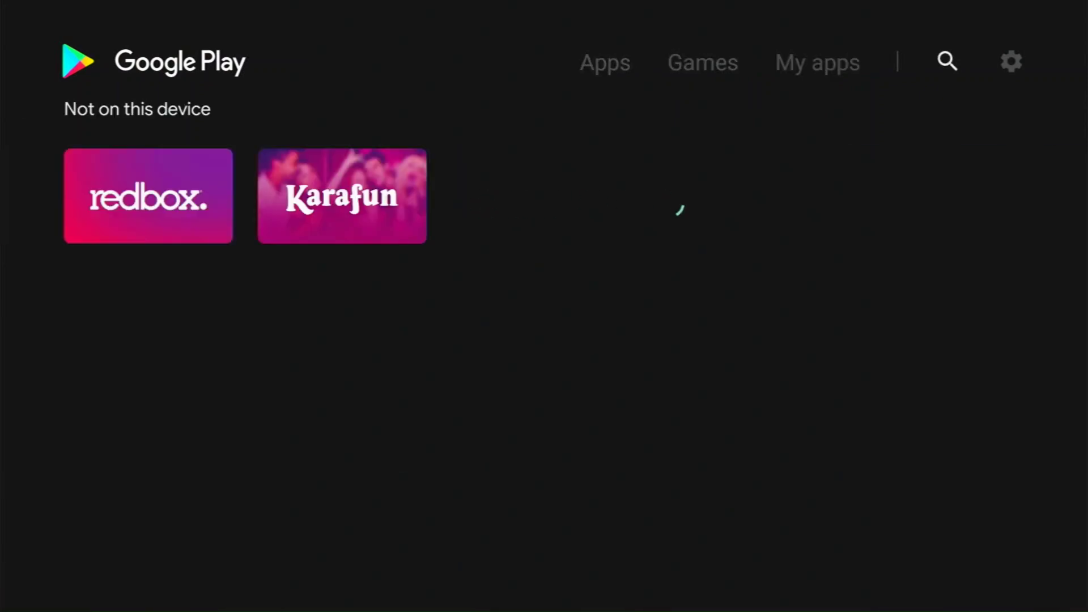
pyautogui.click(1010, 61)
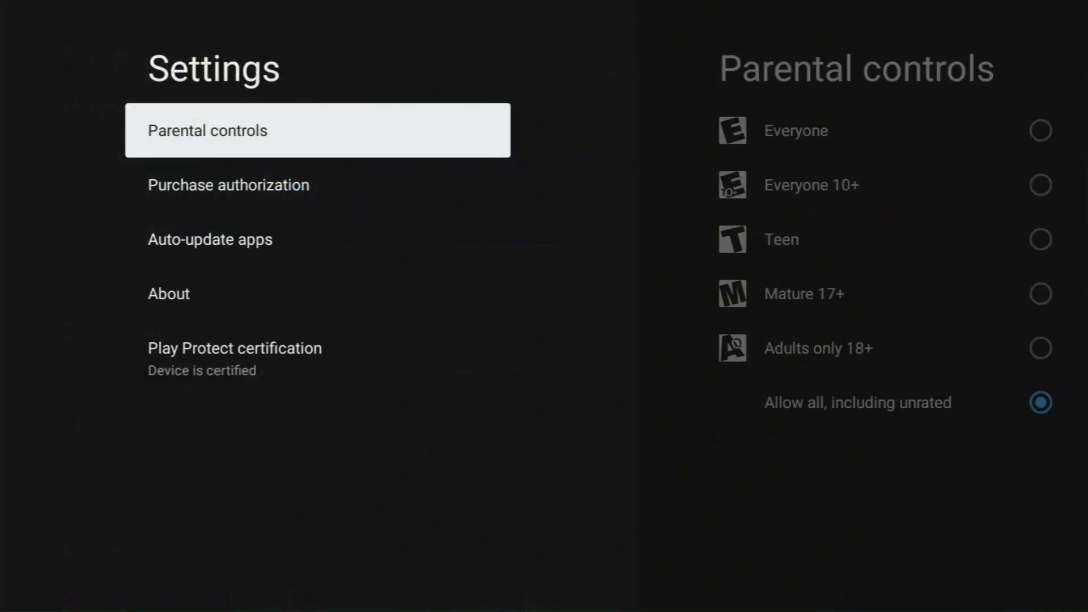